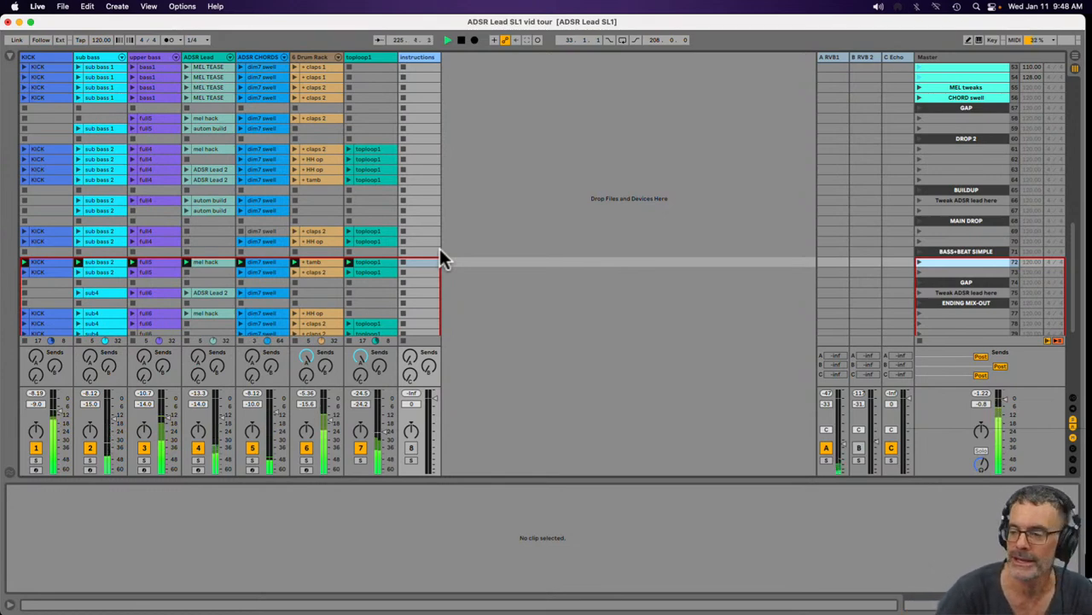
pyautogui.moveTo(515, 256)
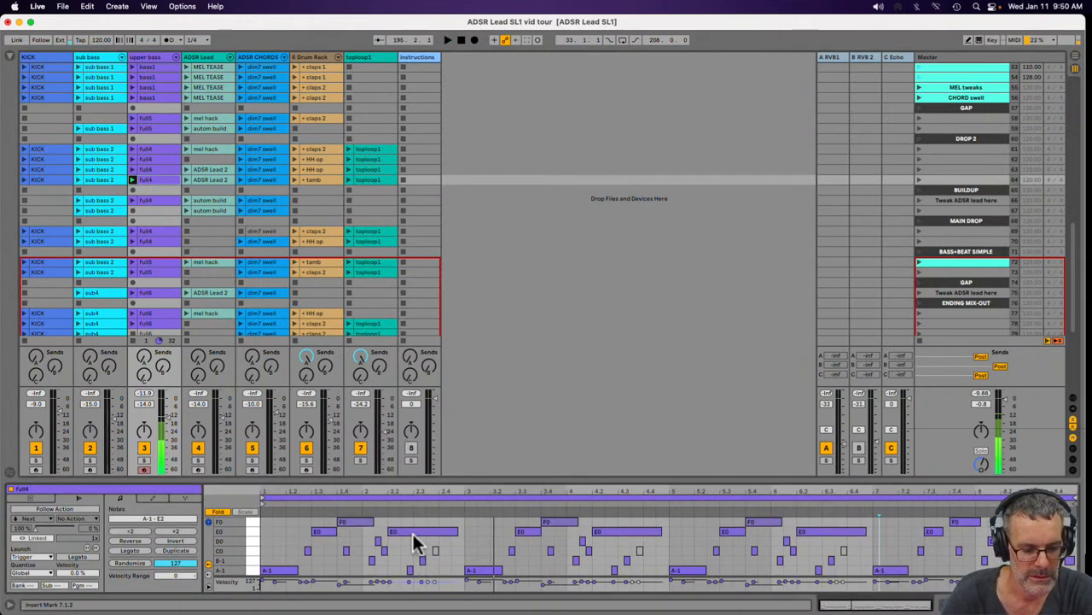
pyautogui.click(424, 531)
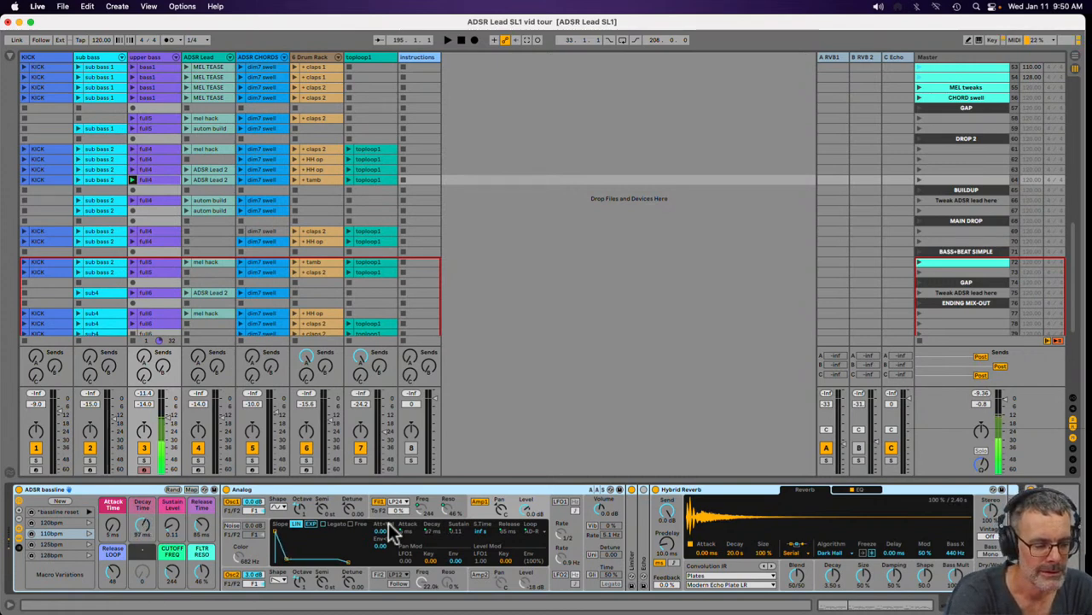
pyautogui.moveTo(355, 546)
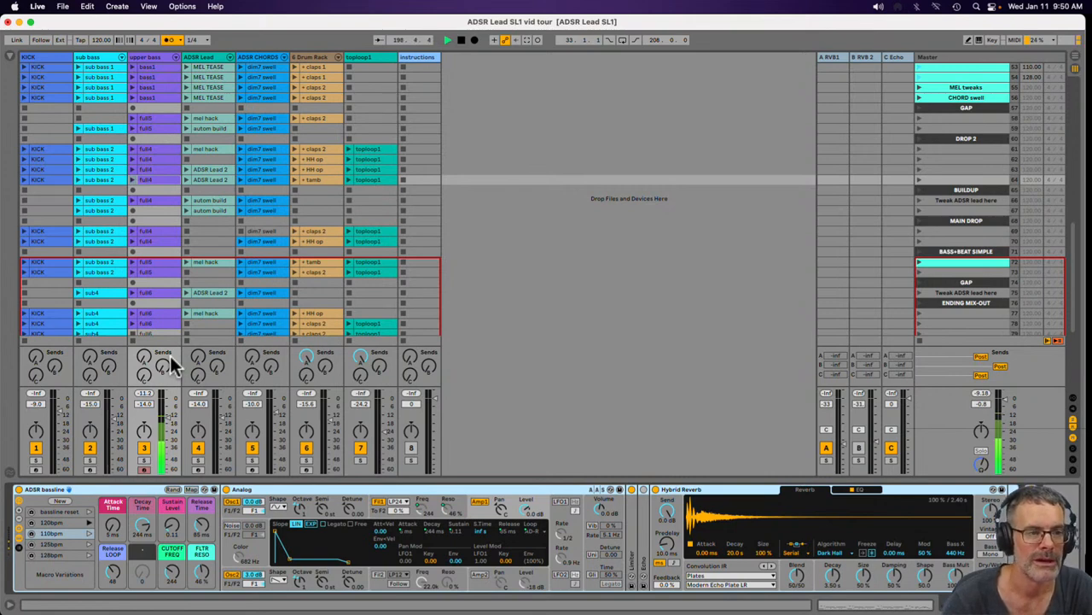
pyautogui.moveTo(119, 350)
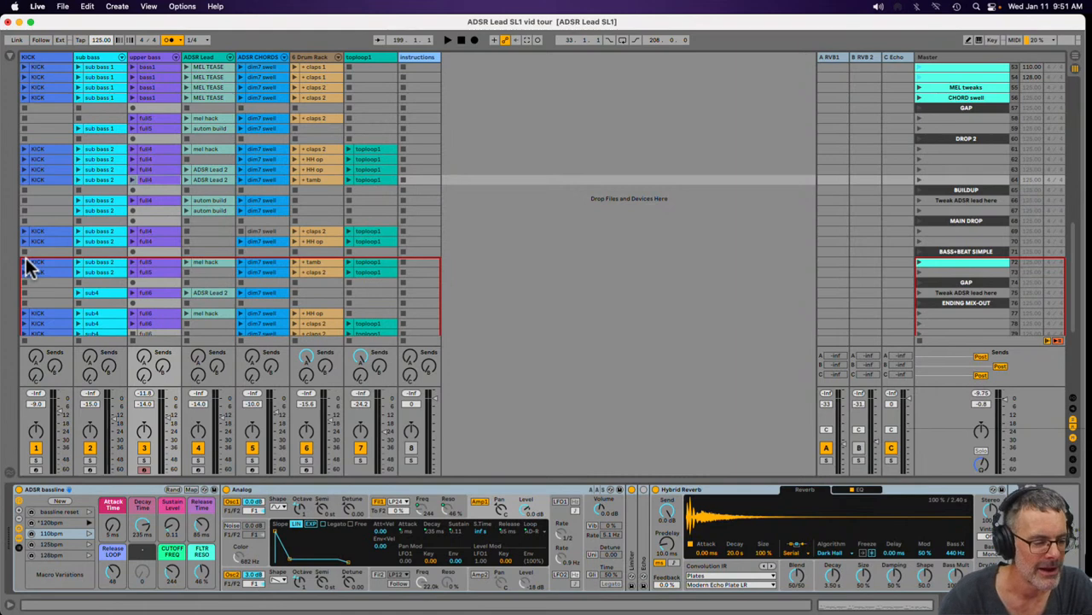
pyautogui.moveTo(85, 498)
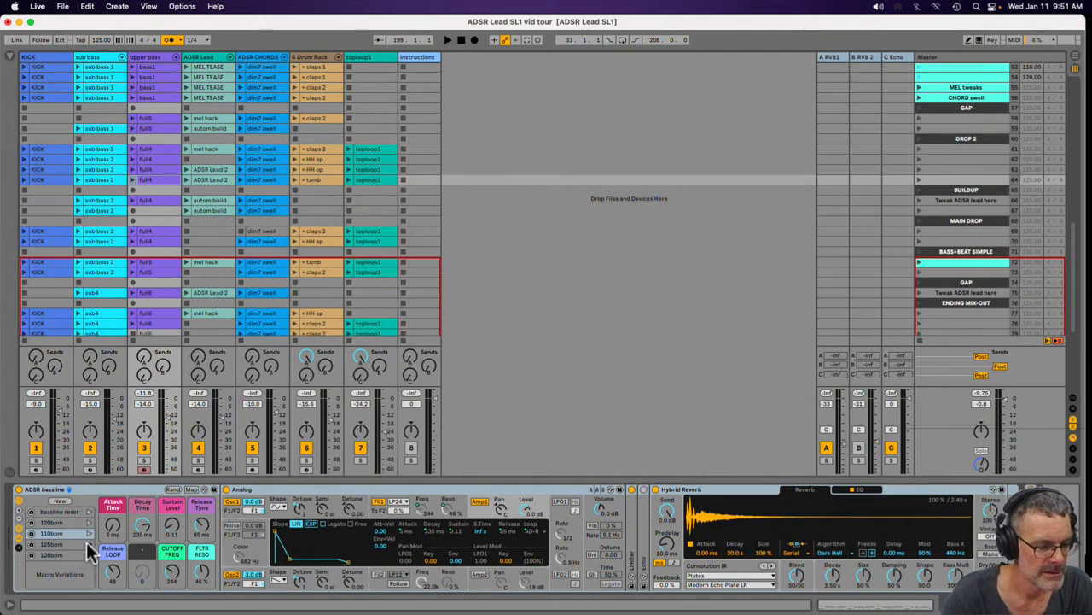
pyautogui.click(448, 40)
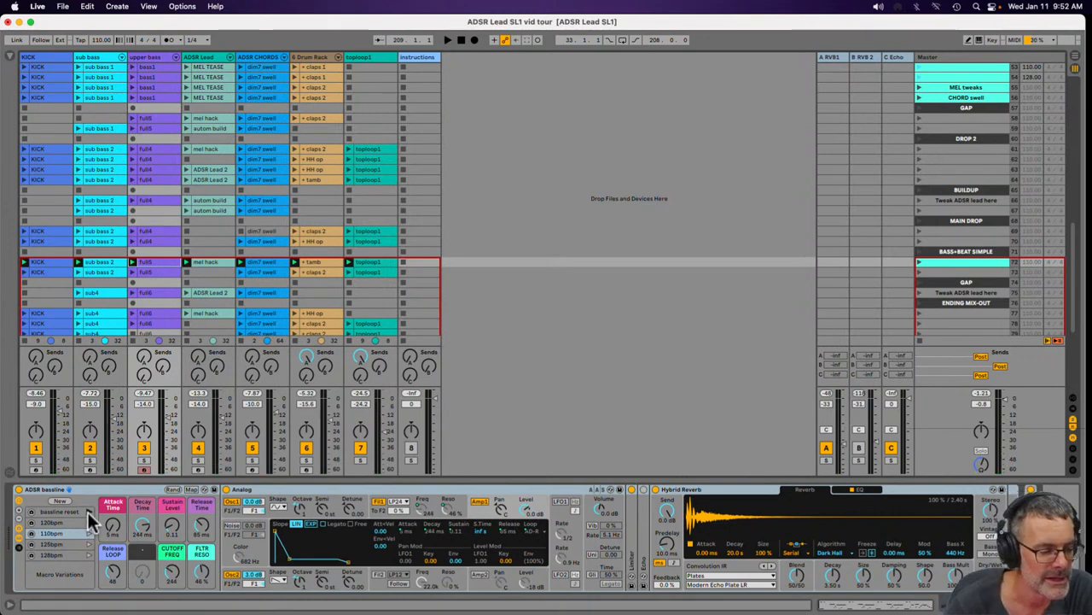
pyautogui.moveTo(113, 522)
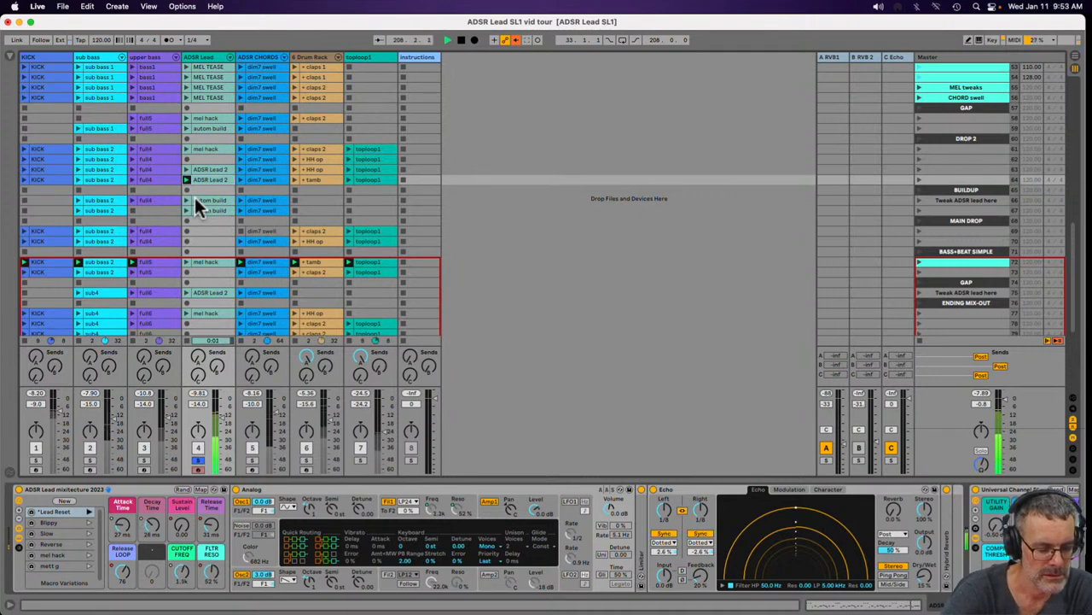
# - Select the ADSR Lead track header to display its instrument rack with analog synth and echo delay
pyautogui.click(448, 40)
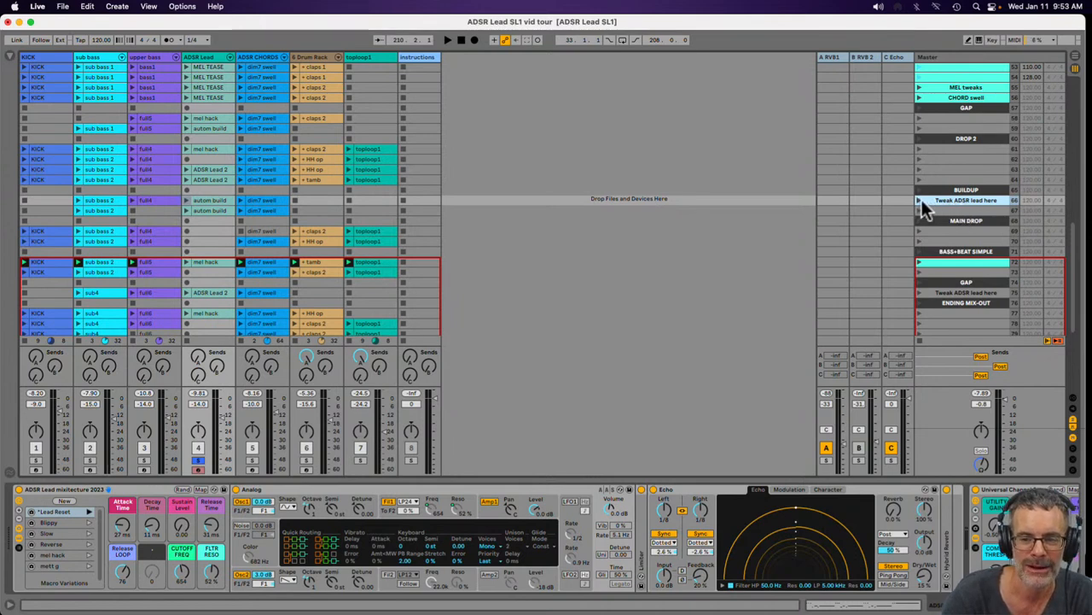
pyautogui.moveTo(925, 208)
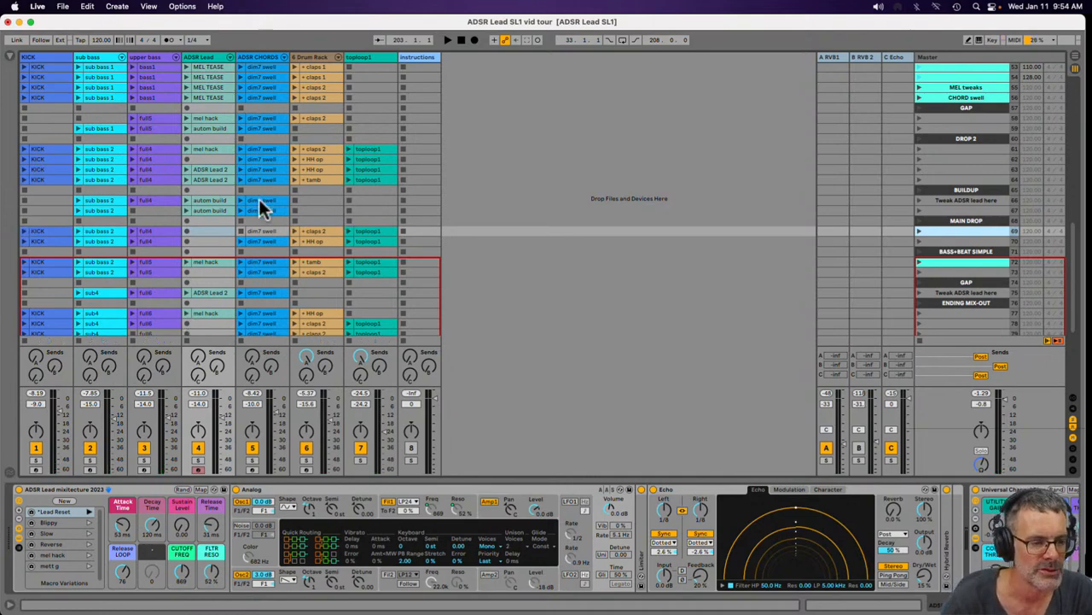
pyautogui.doubleClick(260, 212)
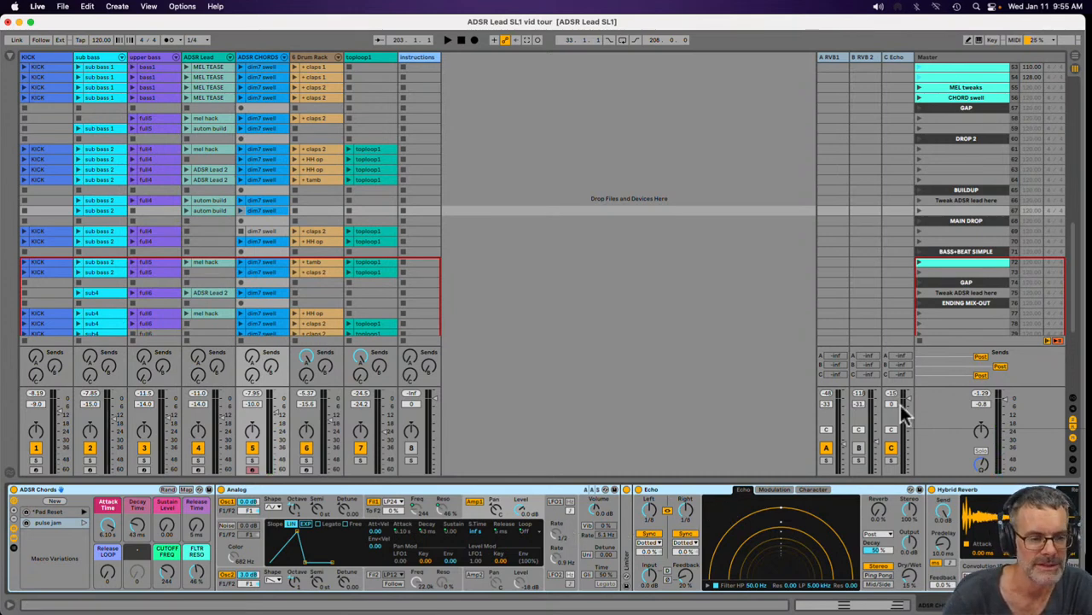
pyautogui.moveTo(922, 270)
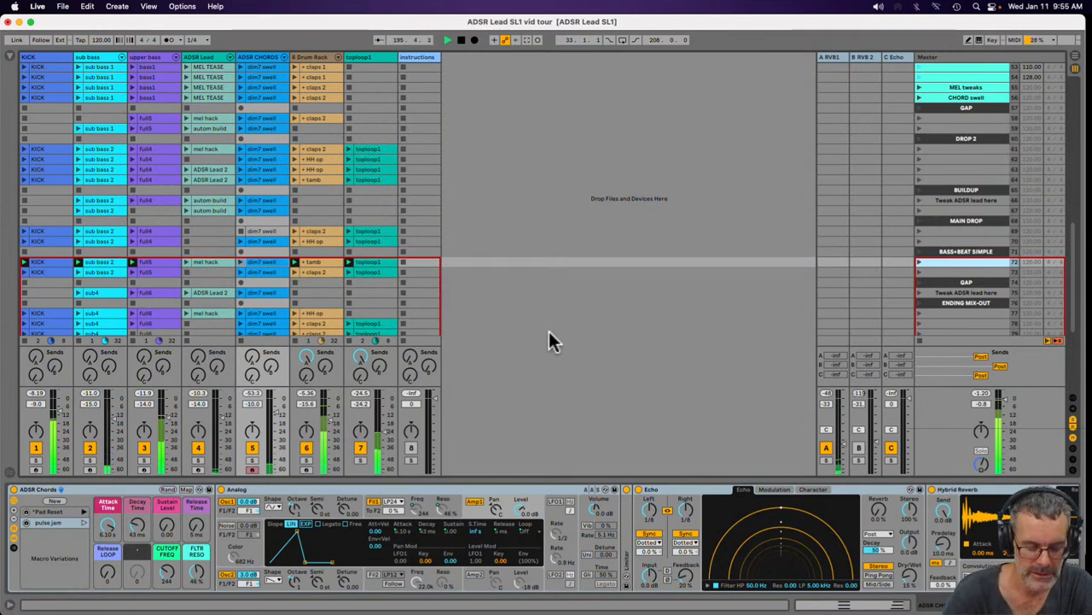
pyautogui.moveTo(544, 348)
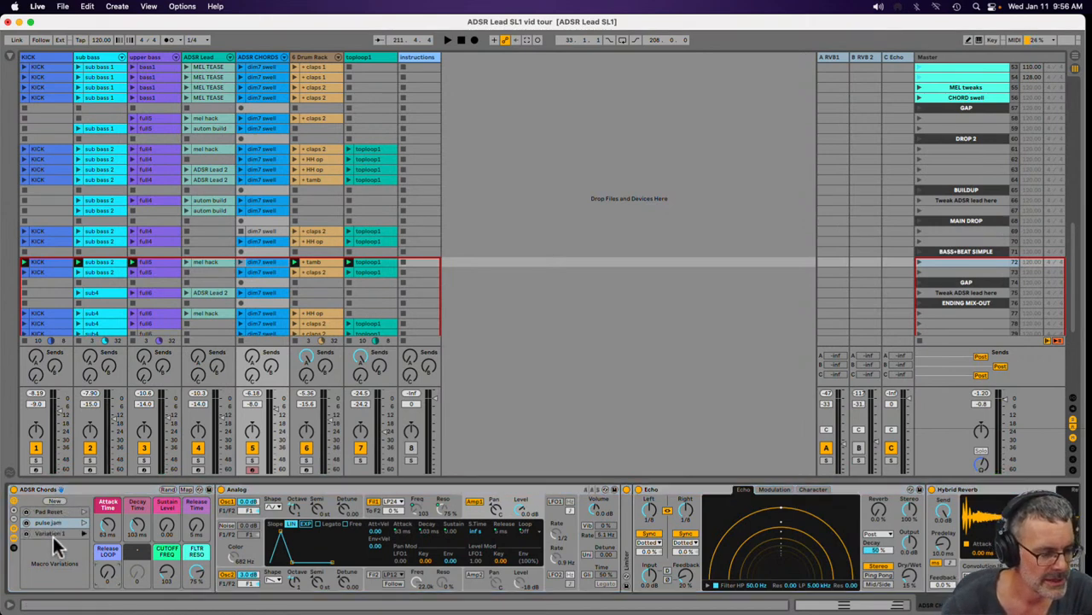
# - Recall a stored variation from the ADSR Chords rack's Macro Variations list
pyautogui.click(47, 533)
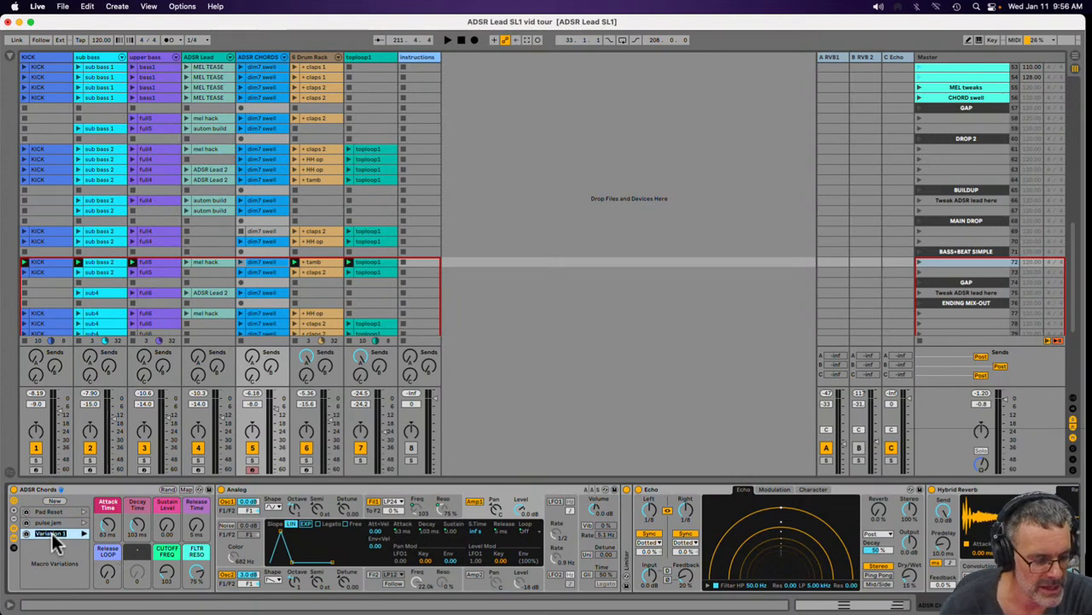
pyautogui.click(48, 533)
pyautogui.write('cool stabs')
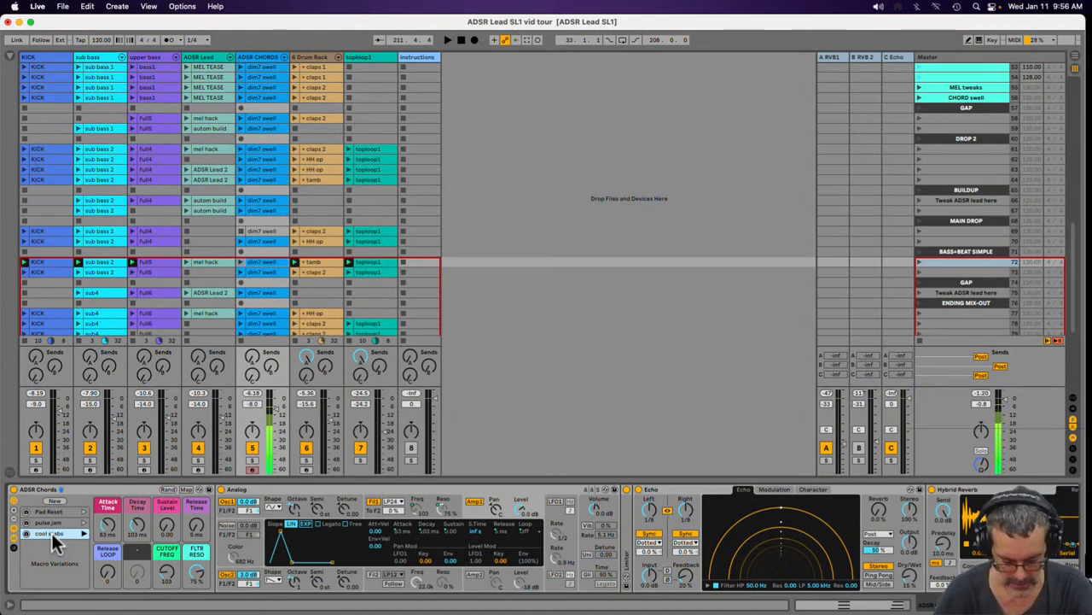
# - Select a clip on the ADSR CHORDS track so its MIDI notes show in the Clip View
pyautogui.click(447, 40)
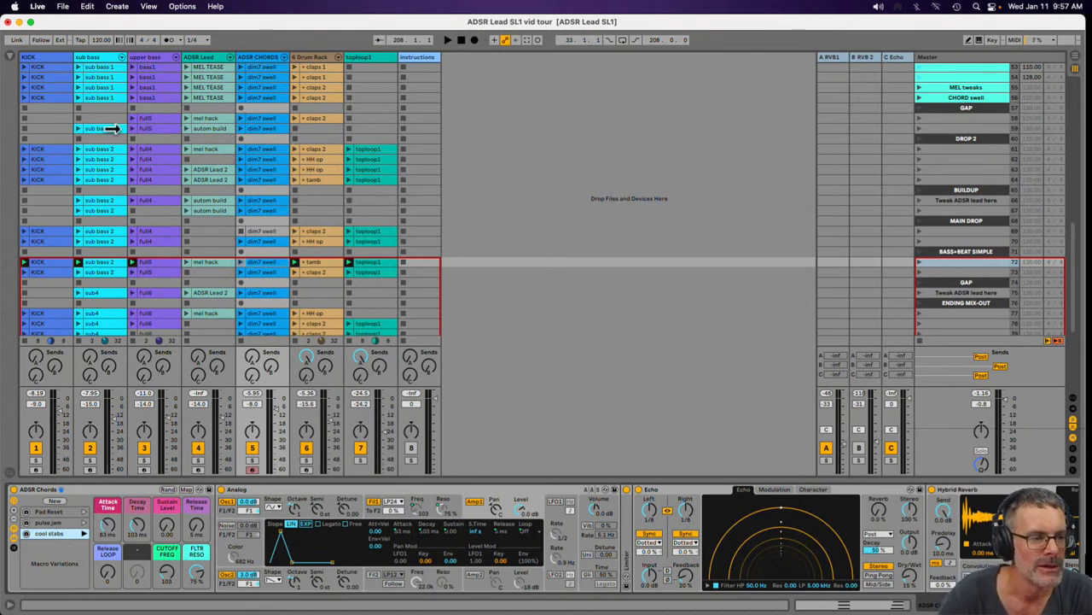
pyautogui.moveTo(117, 117)
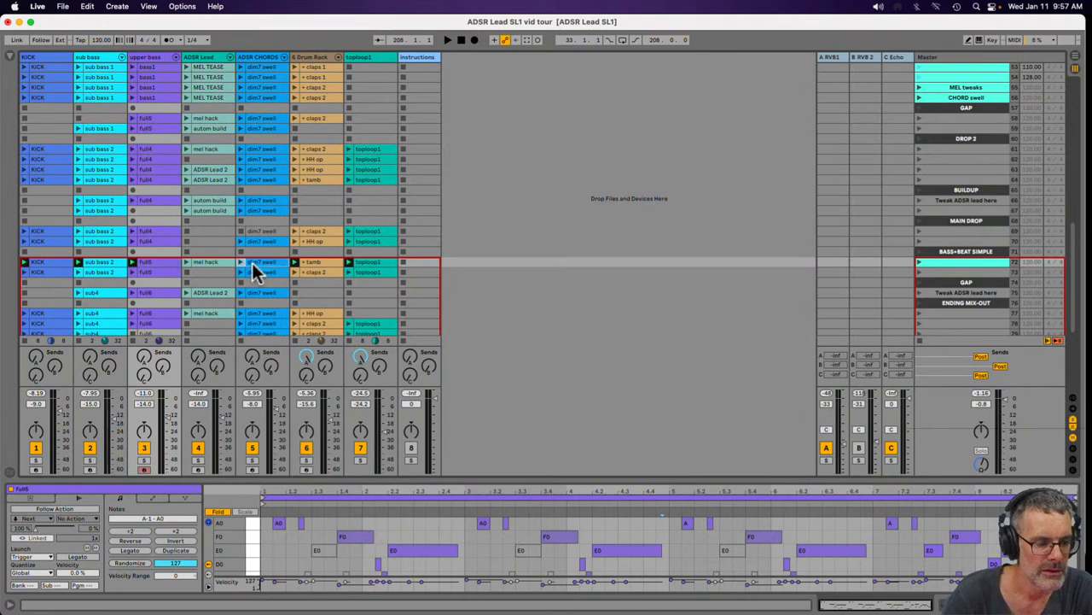
# - Select another clip to show its MIDI notes in the clip editor
pyautogui.click(263, 263)
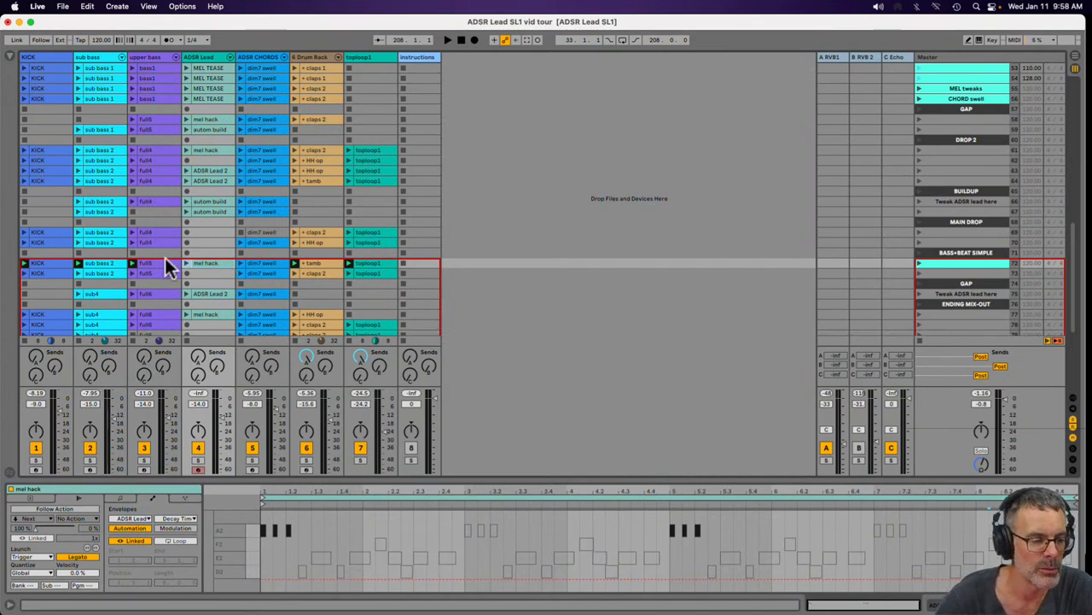
pyautogui.moveTo(487, 191)
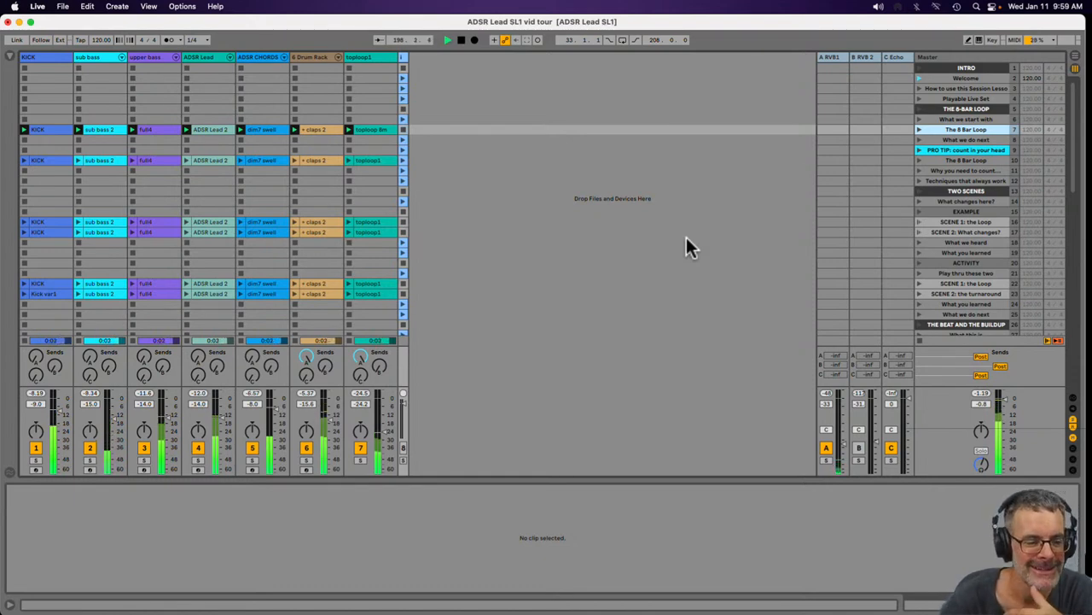
# - Show a chords clip's notes, then select the ADSR CHORDS track header
pyautogui.click(263, 130)
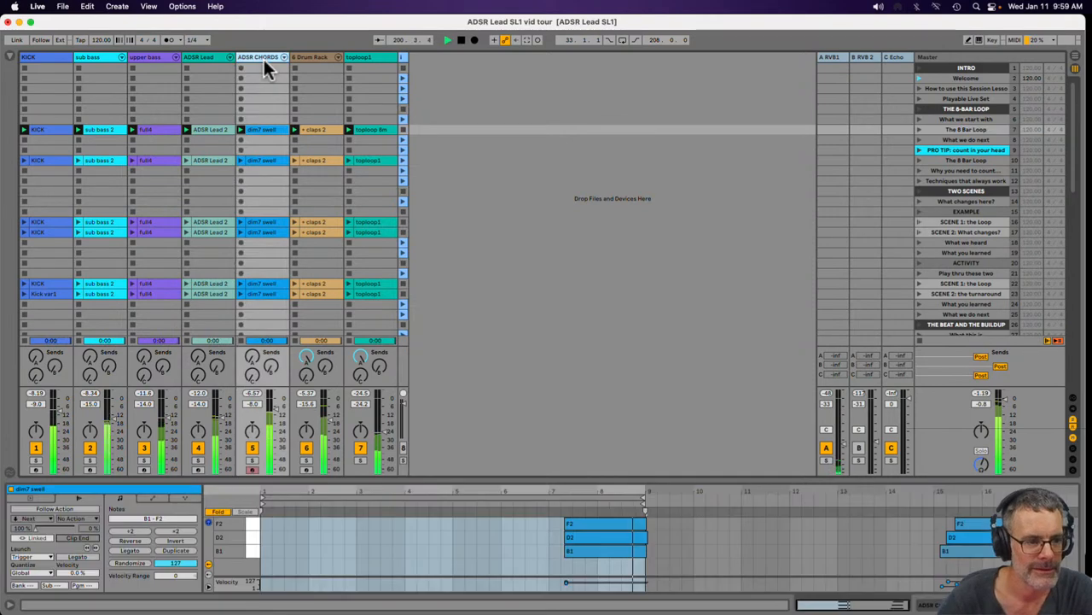
pyautogui.click(260, 58)
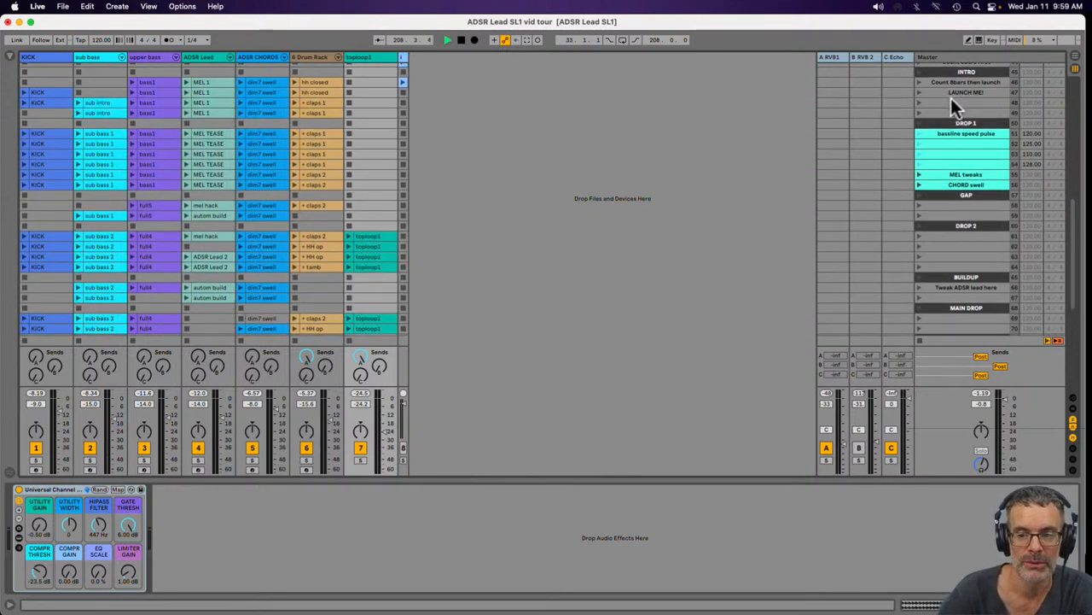
# - Launch the LAUNCH ME scene, scroll down the scenes and show the mel hack lead clip's notes
pyautogui.click(966, 92)
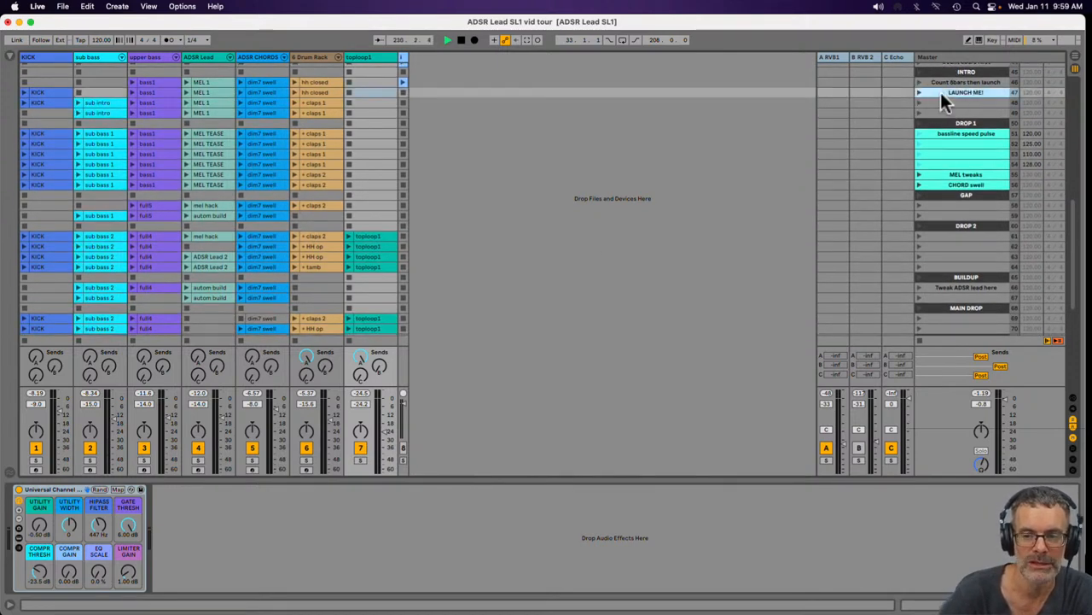
pyautogui.scroll(-3)
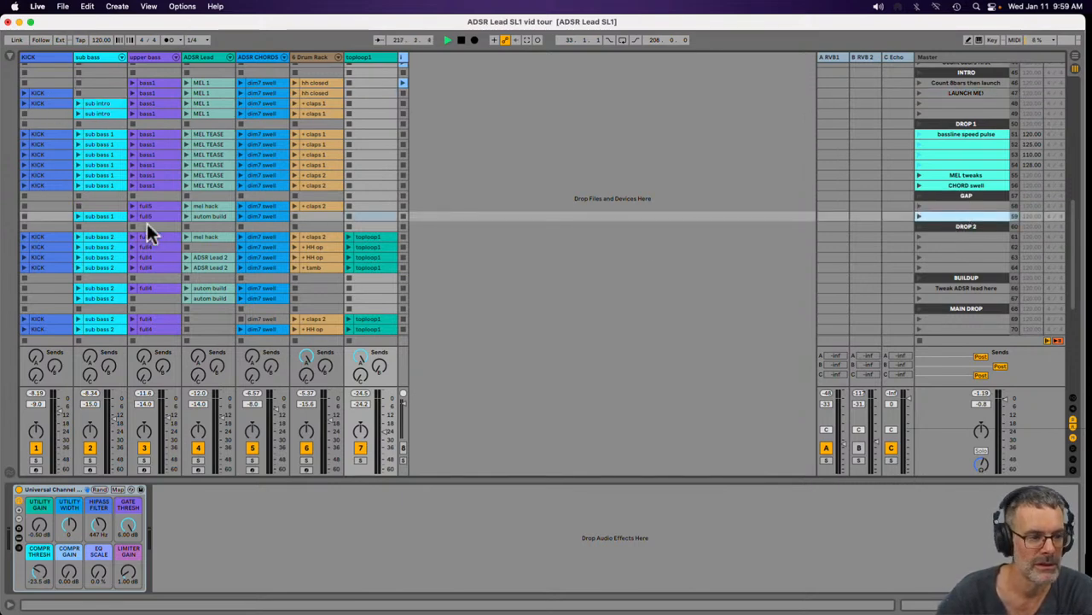
pyautogui.click(48, 205)
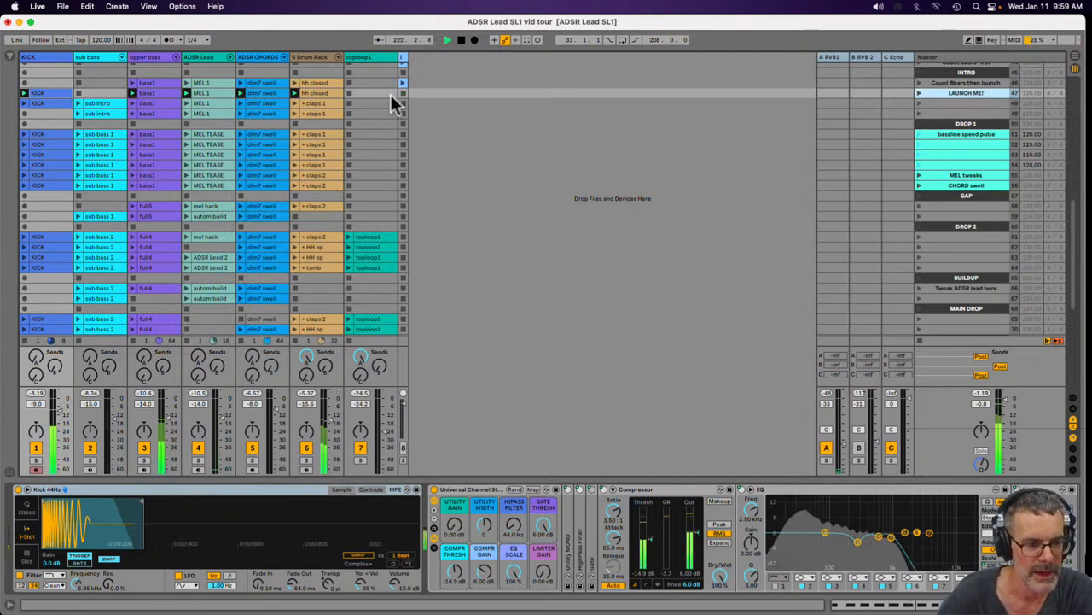
pyautogui.click(201, 58)
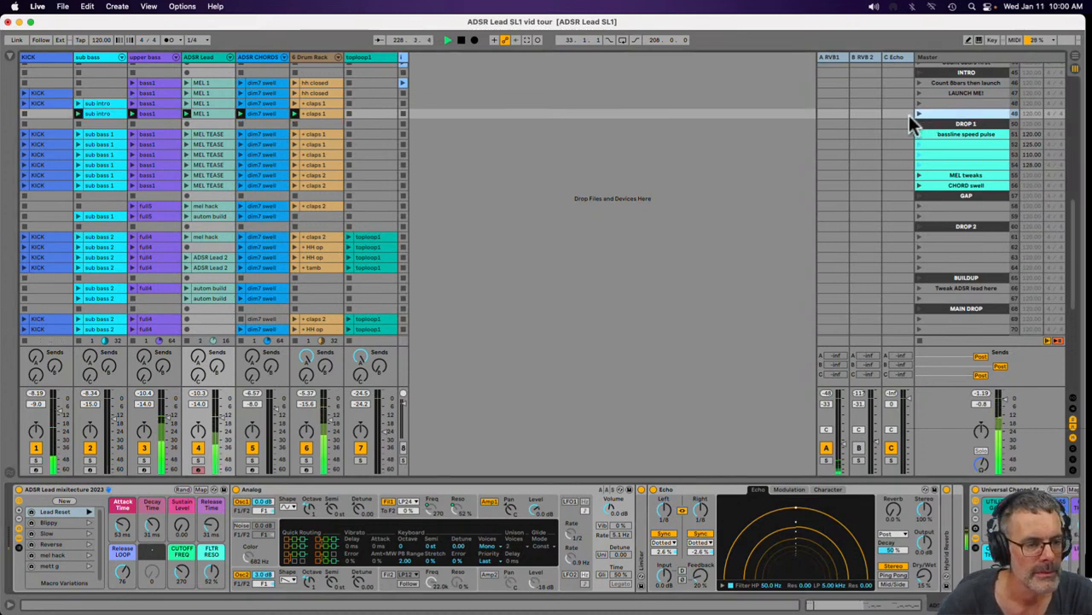
pyautogui.click(965, 133)
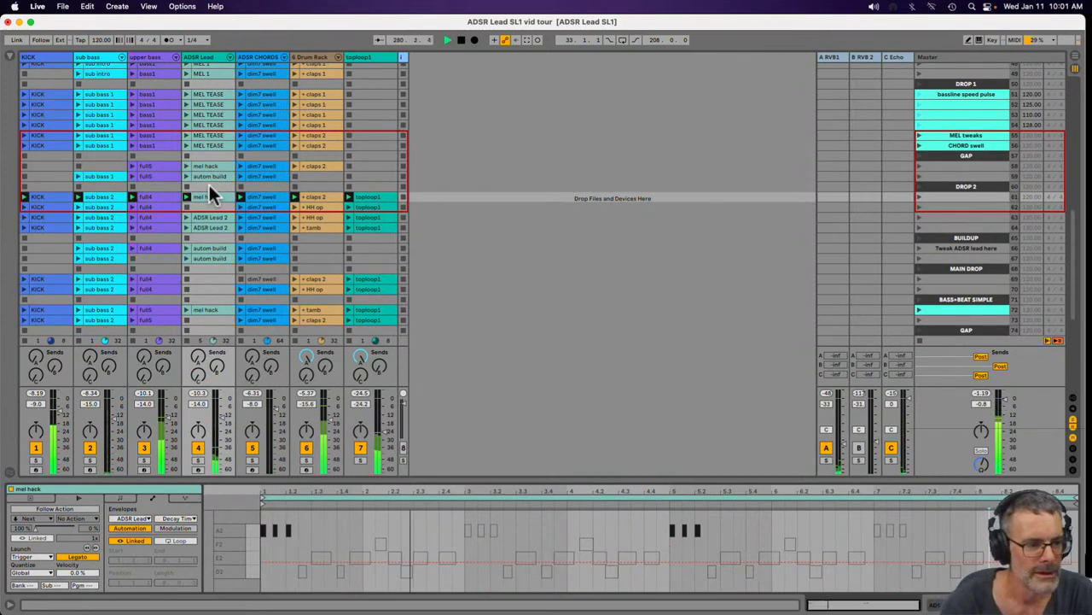
# - Show the clap clip's drum pattern from the Drum Rack track in the Clip View
pyautogui.click(145, 198)
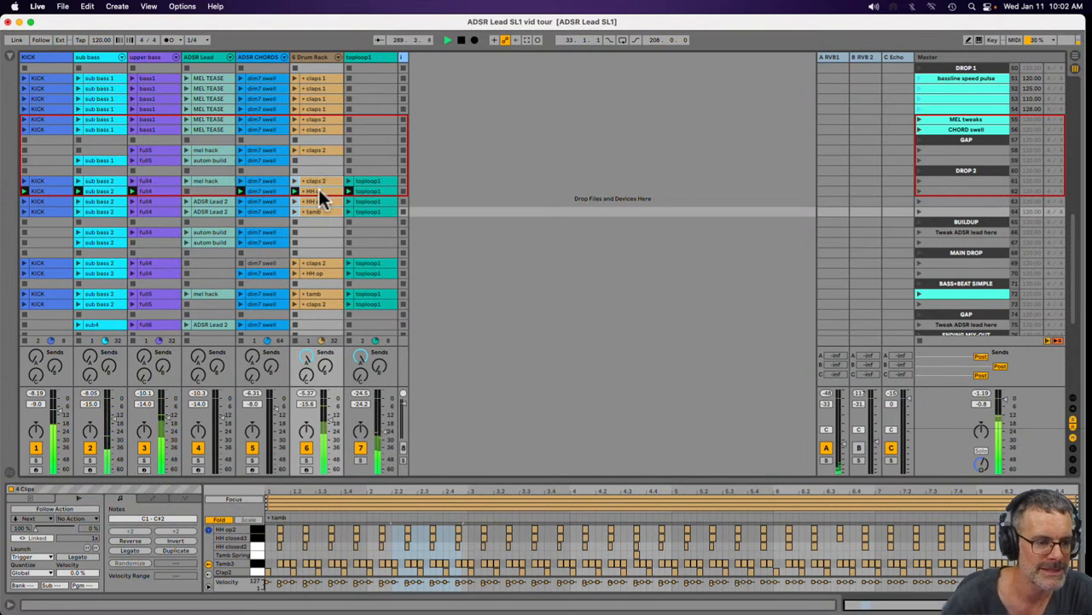
pyautogui.click(311, 201)
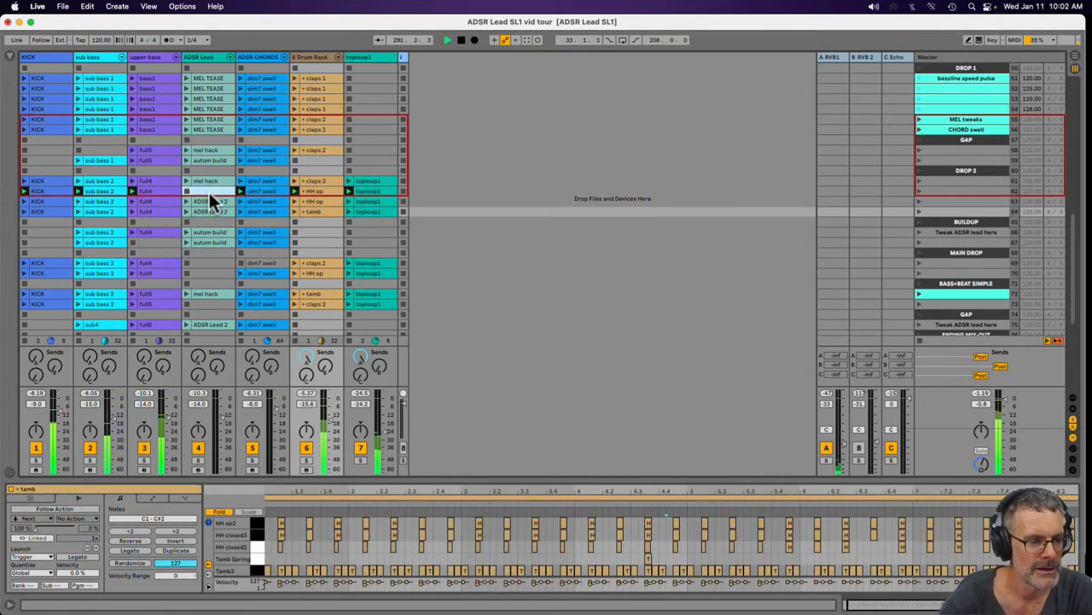
pyautogui.click(208, 202)
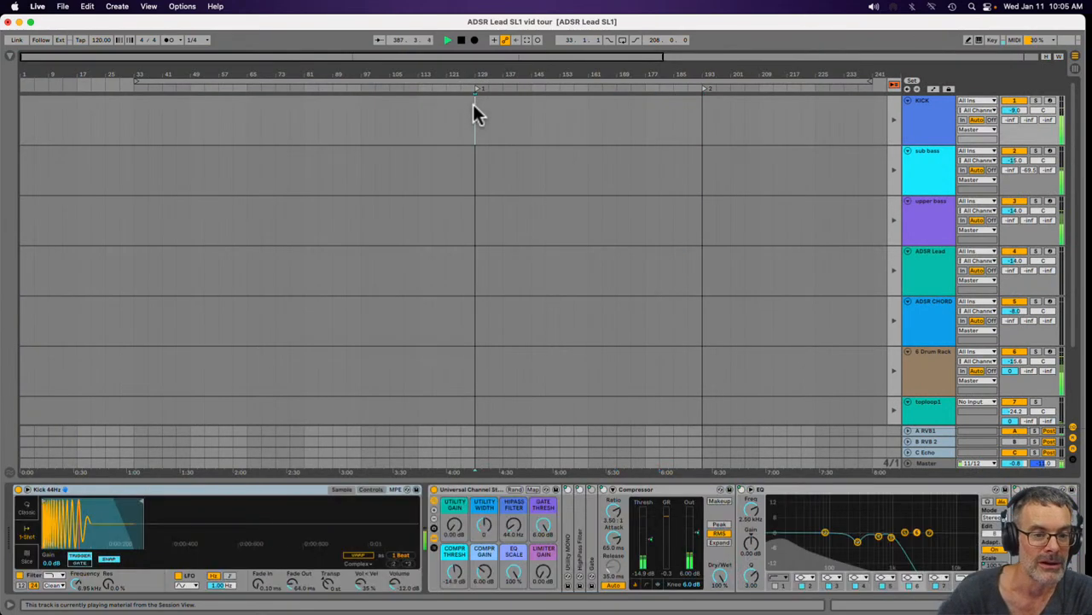
pyautogui.moveTo(427, 102)
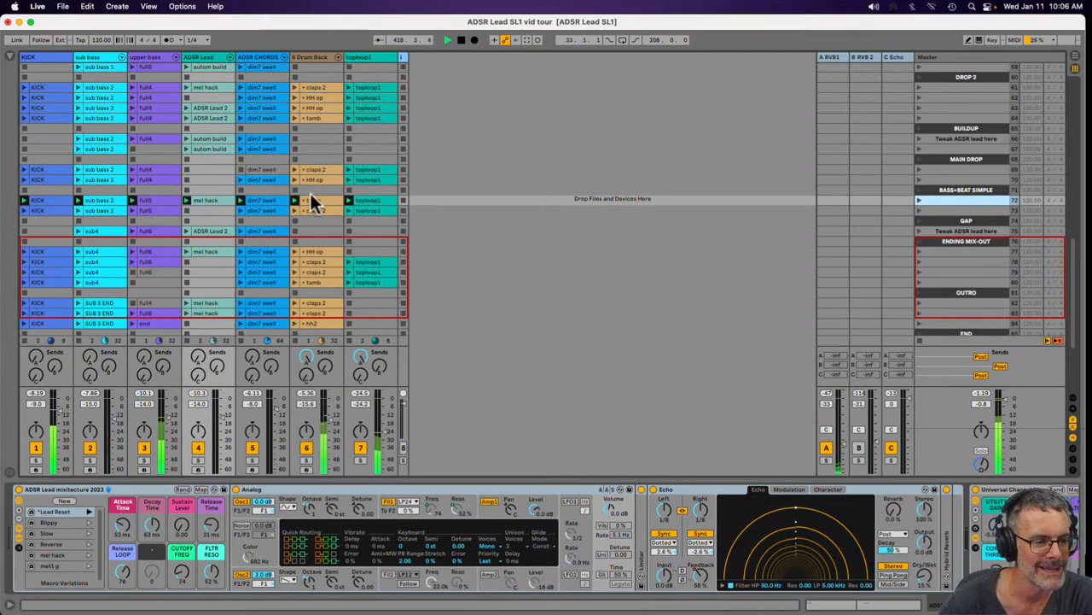
# - Select a Drum Rack clip while the INTRO and DROP scenes are back in view
pyautogui.click(145, 200)
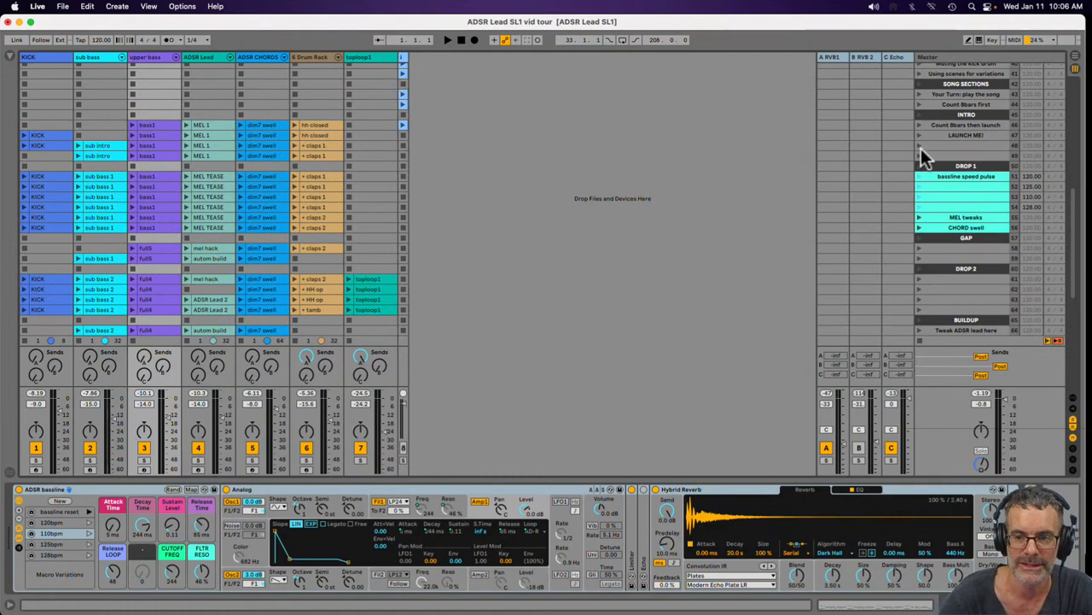
# - Set the Master track's DROP 1 header slot to red and launch the Drop 1 scene
pyautogui.click(475, 41)
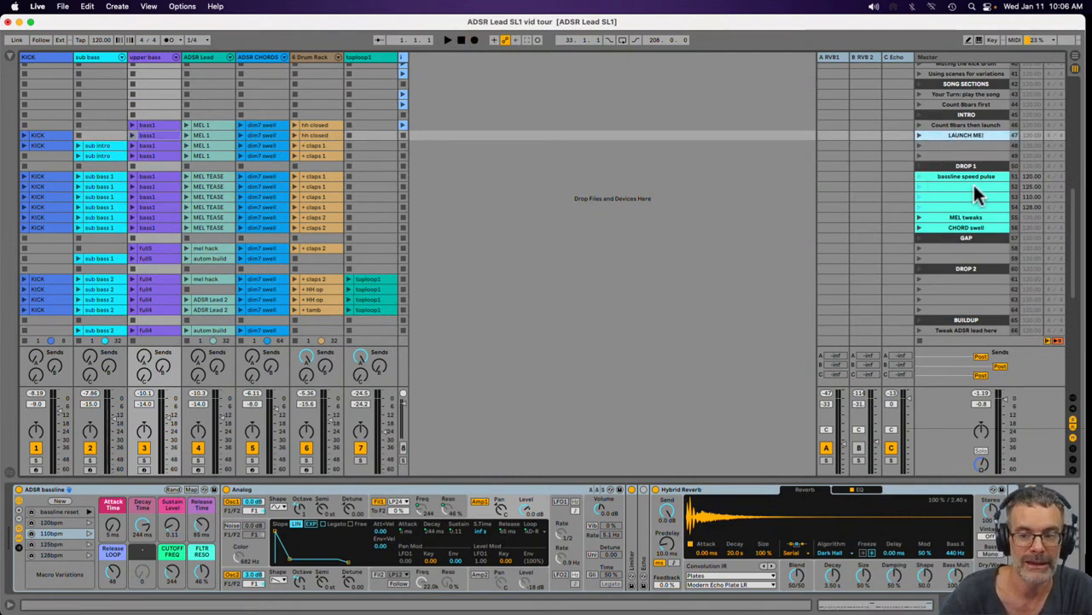
pyautogui.click(964, 146)
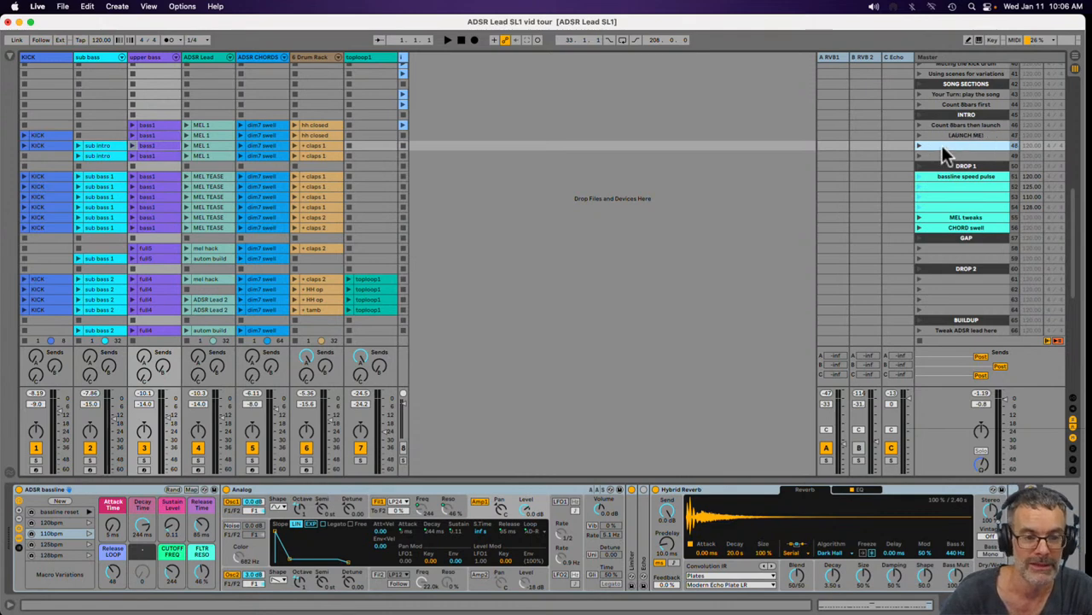
pyautogui.click(964, 155)
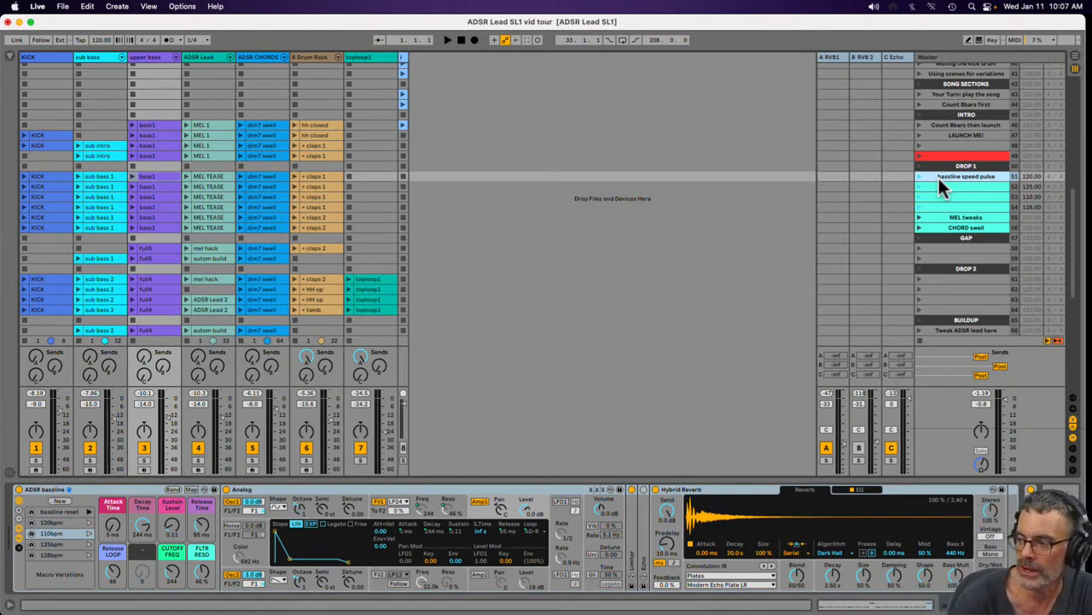
pyautogui.moveTo(521, 77)
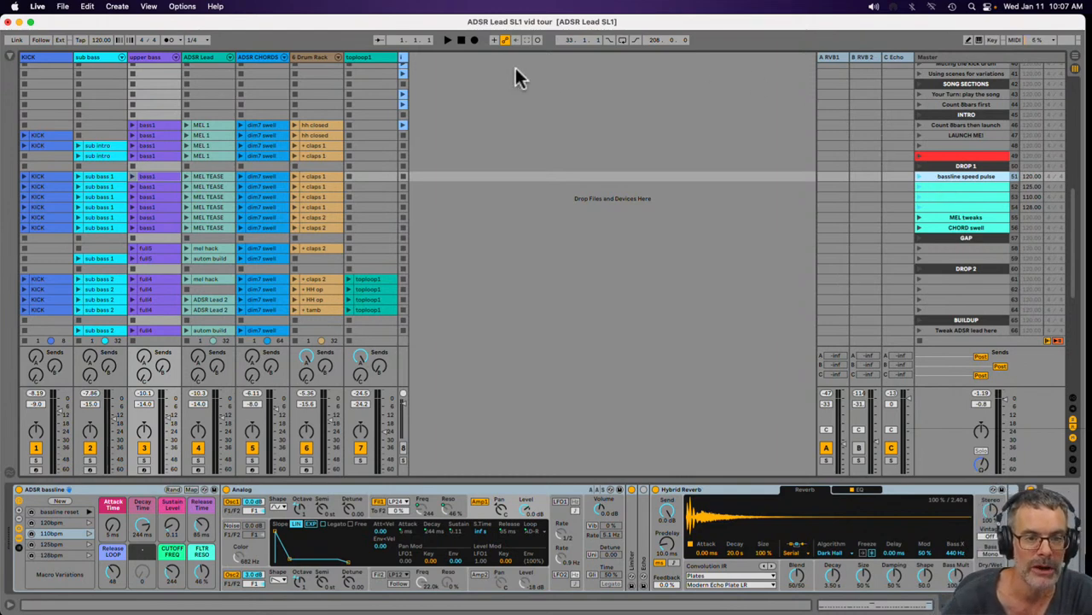
# - Select the Automation Arm button to read its description in the Info View
pyautogui.click(506, 41)
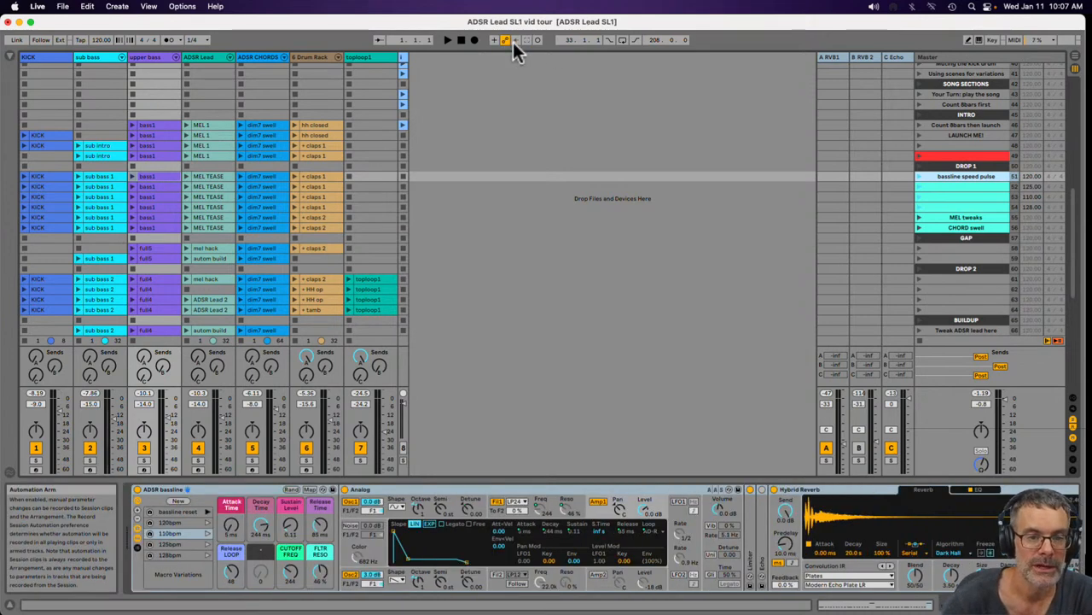
pyautogui.moveTo(536, 49)
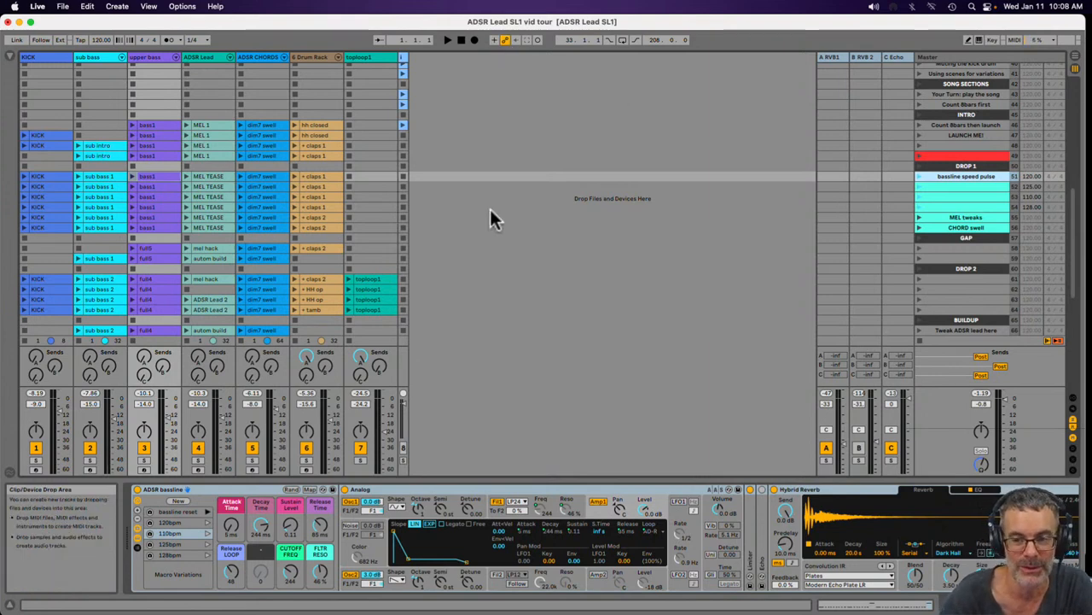
pyautogui.moveTo(452, 222)
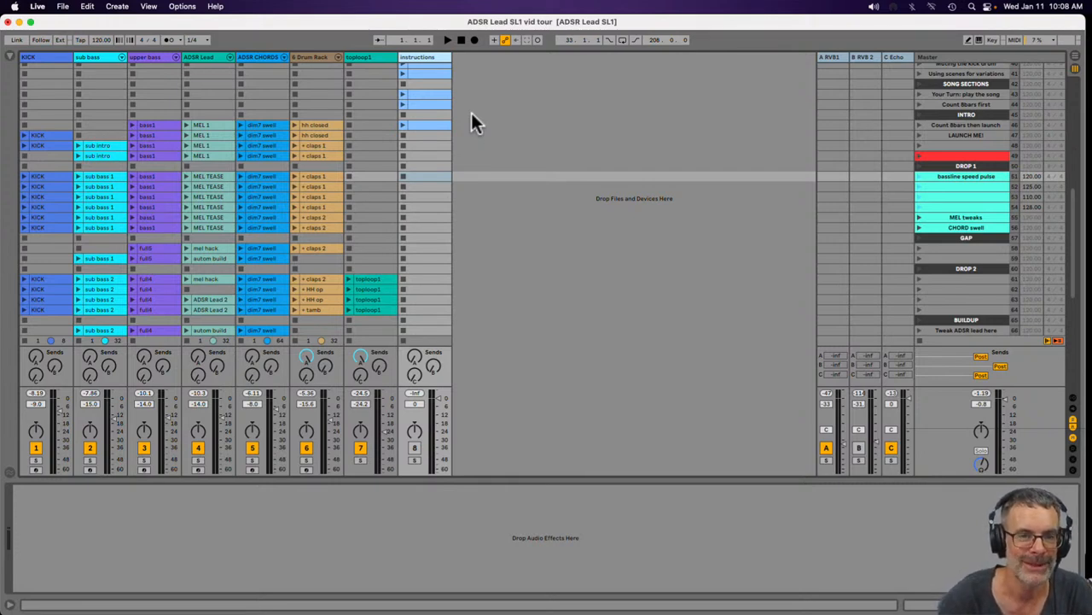
pyautogui.moveTo(879, 235)
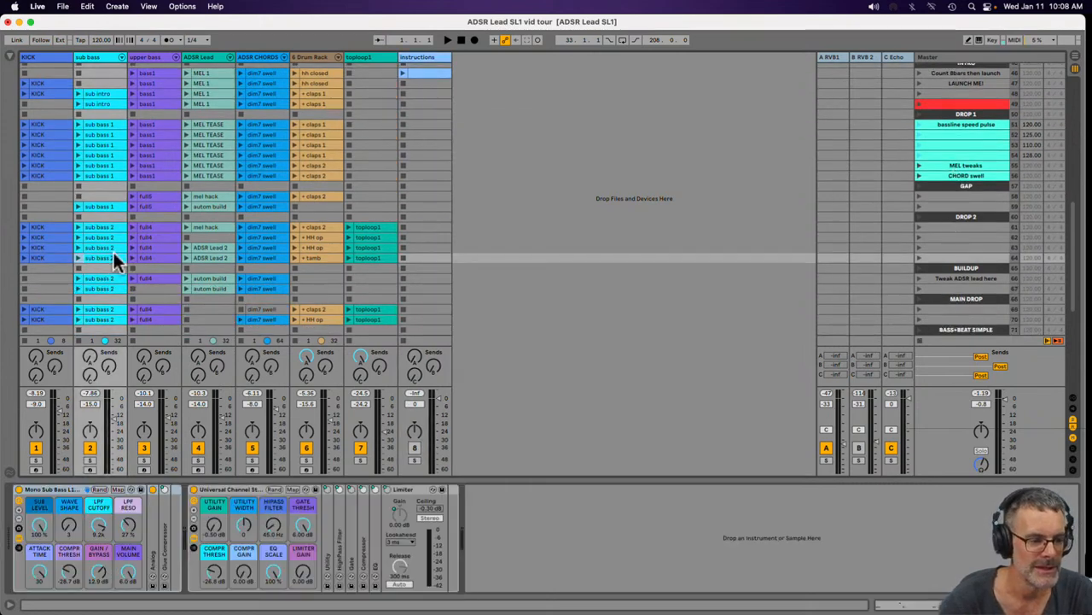
# - Bring the opening INTRO, Welcome and THE 8-BAR LOOP scenes into view with their Instructions clips
pyautogui.click(265, 258)
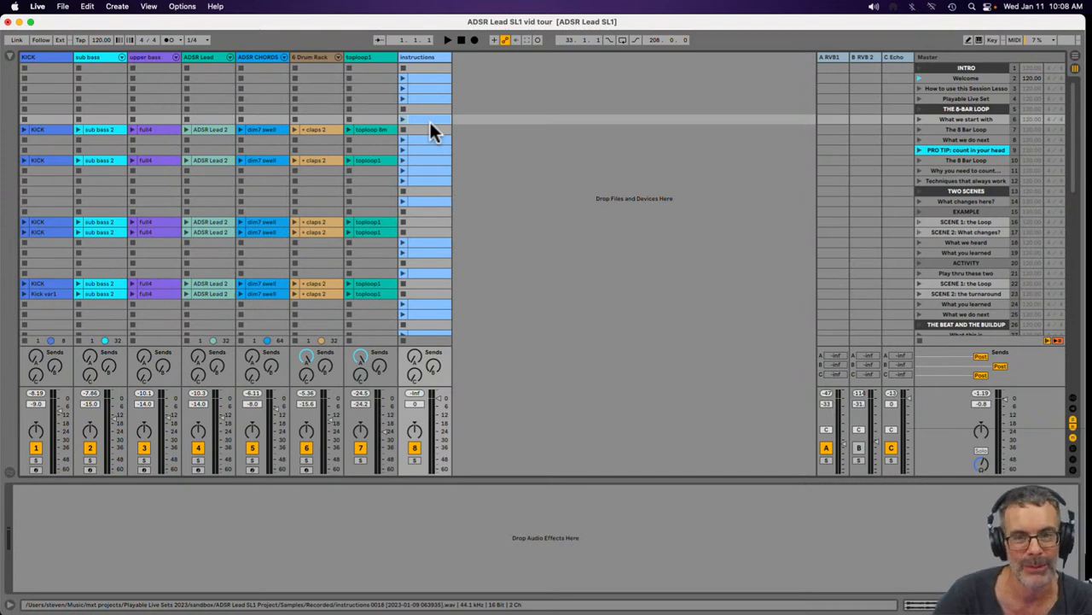
pyautogui.moveTo(442, 123)
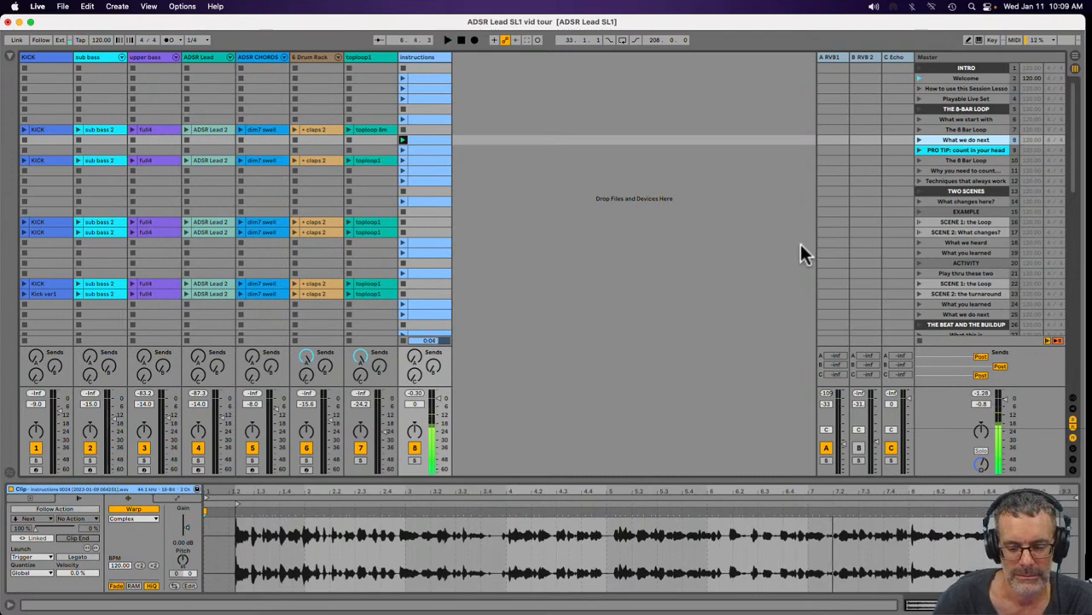
pyautogui.moveTo(731, 273)
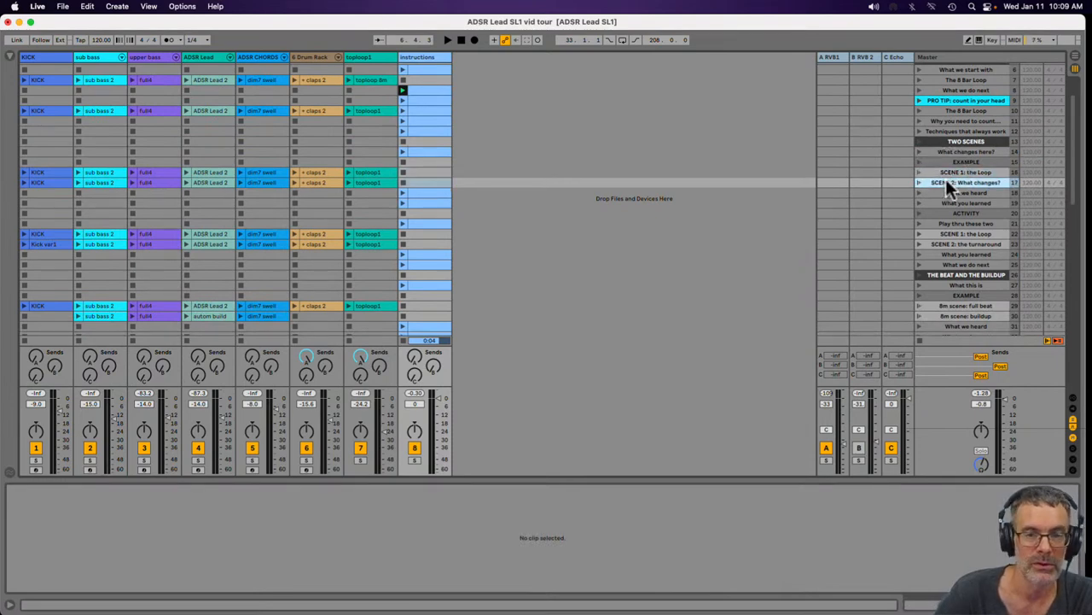
# - Scroll down the scene list and select THE BEAT AND THE BUILDUP lesson scene
pyautogui.scroll(-3)
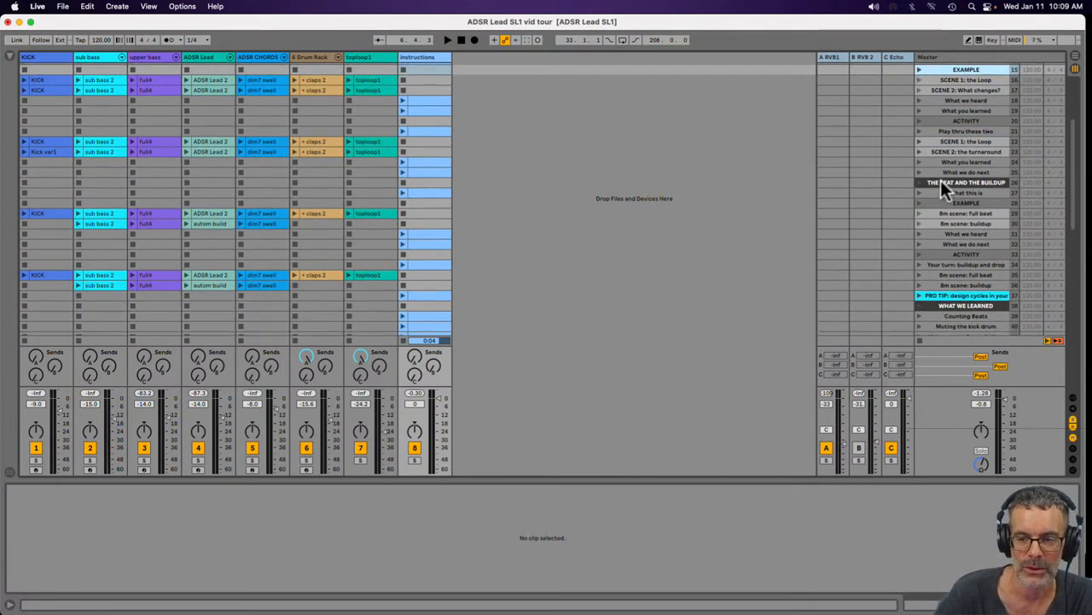
pyautogui.scroll(-3)
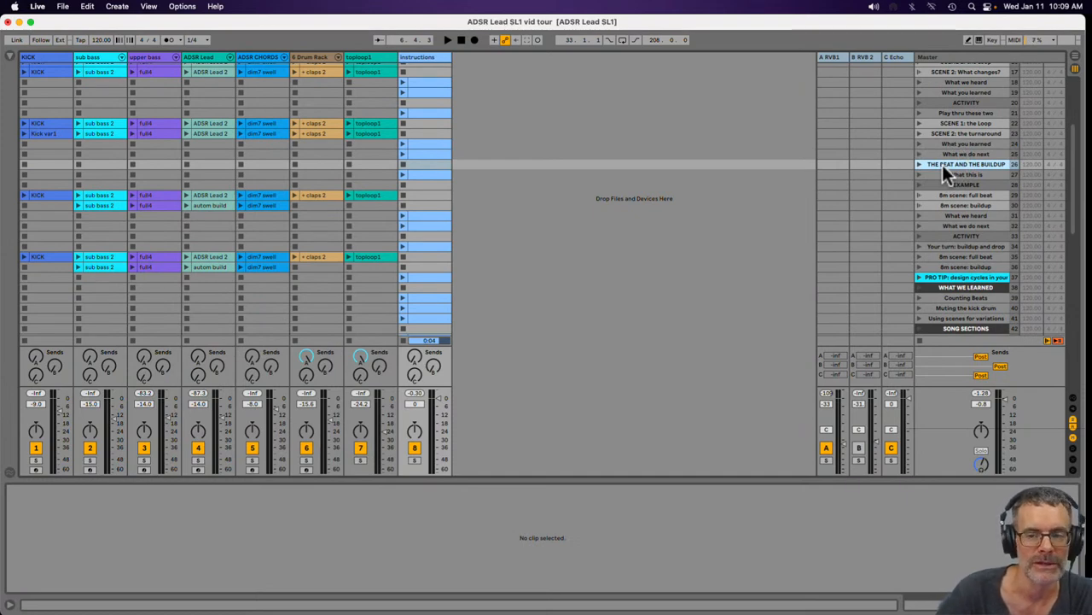
pyautogui.click(965, 205)
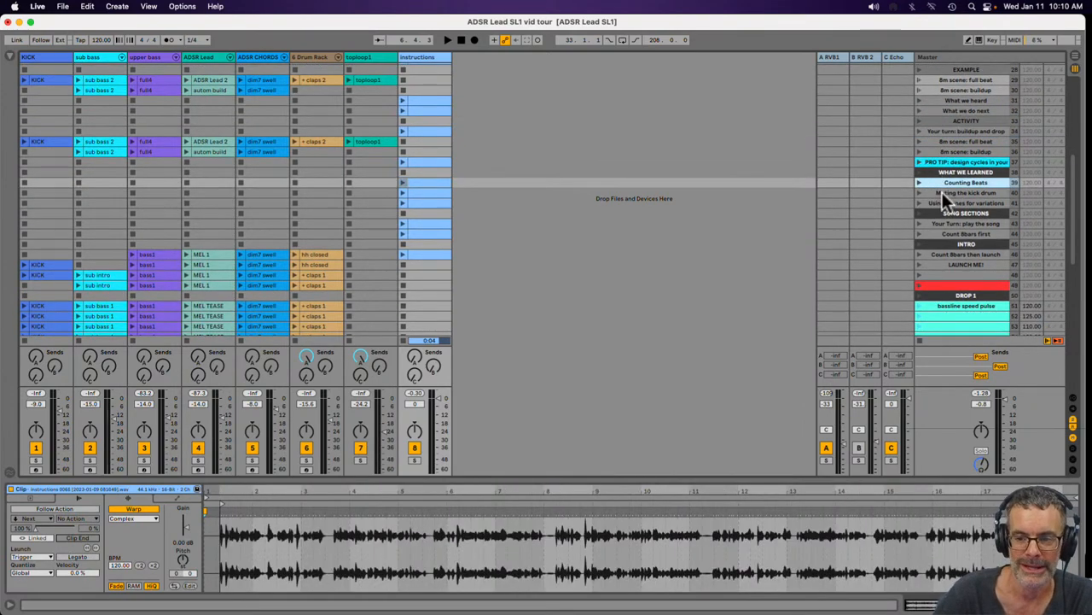
pyautogui.click(965, 204)
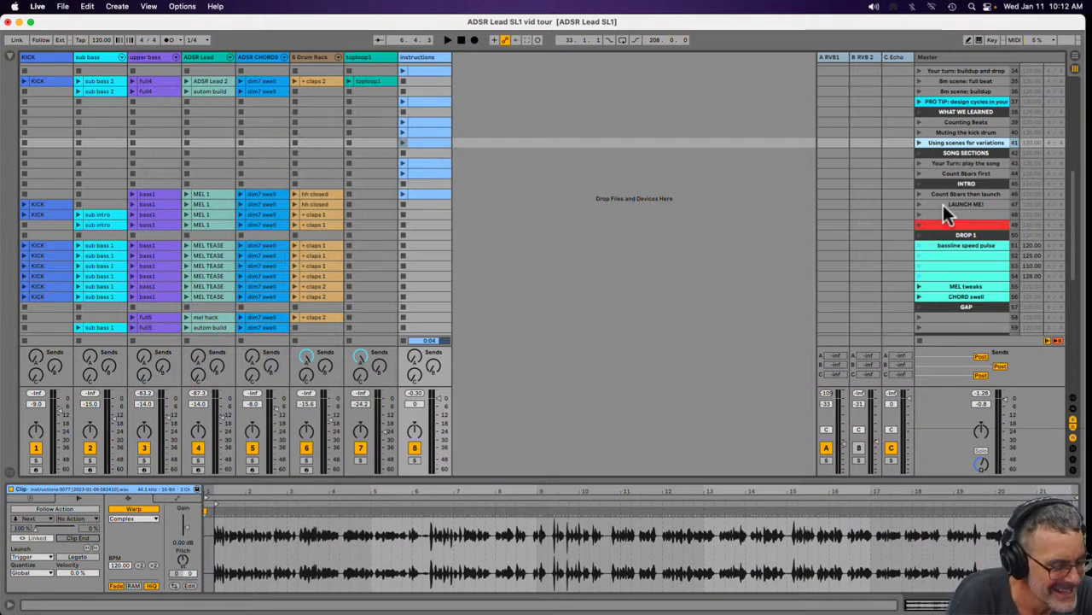
pyautogui.press('cmd+tab')
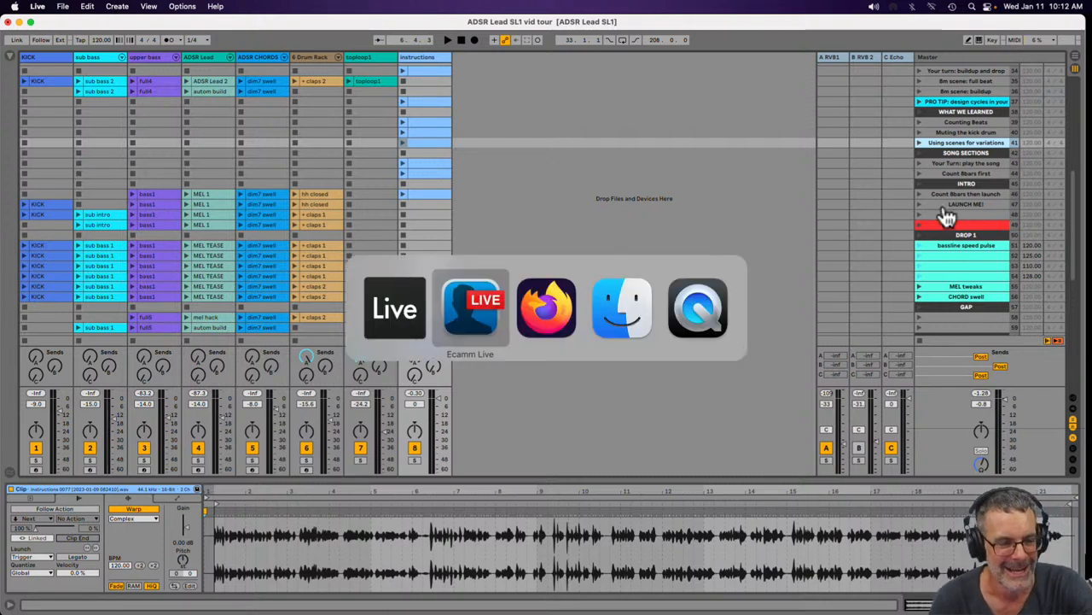